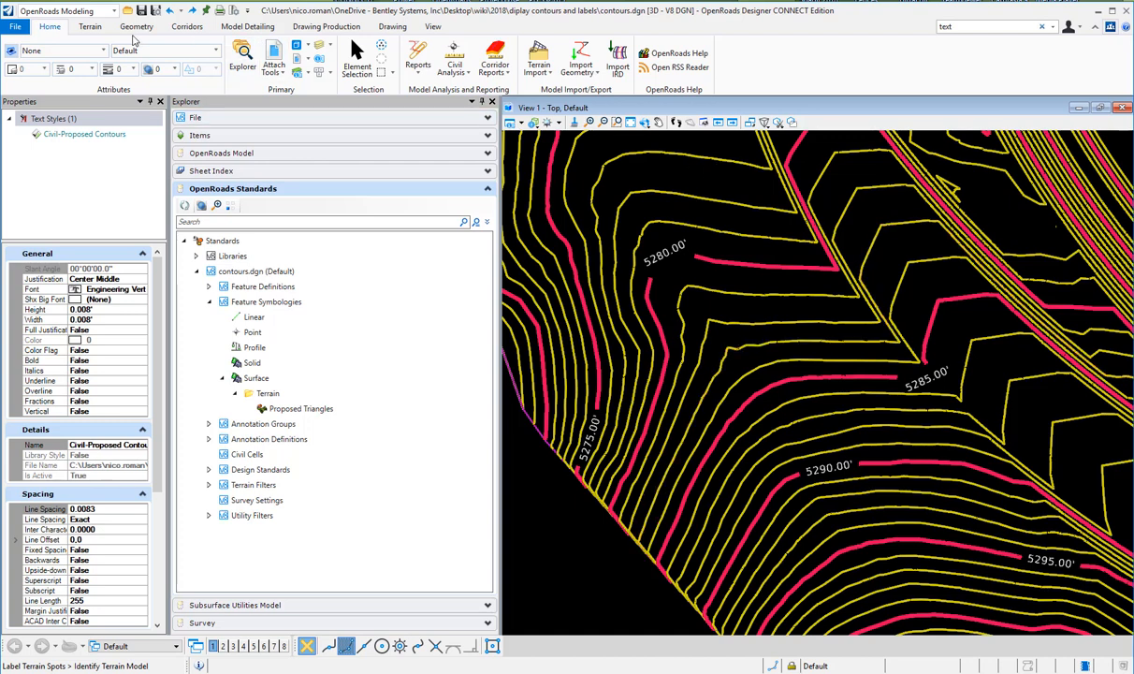
Show the Terrain ribbon tools for contour and spot labelling
click(90, 27)
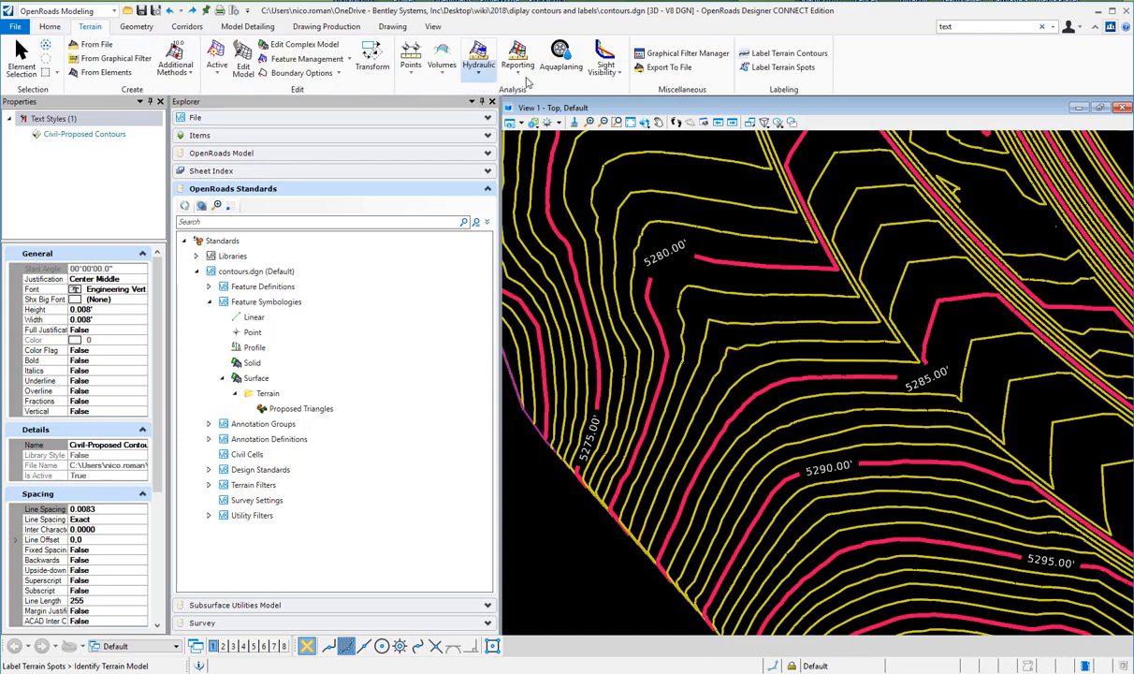
mouse_move(782, 67)
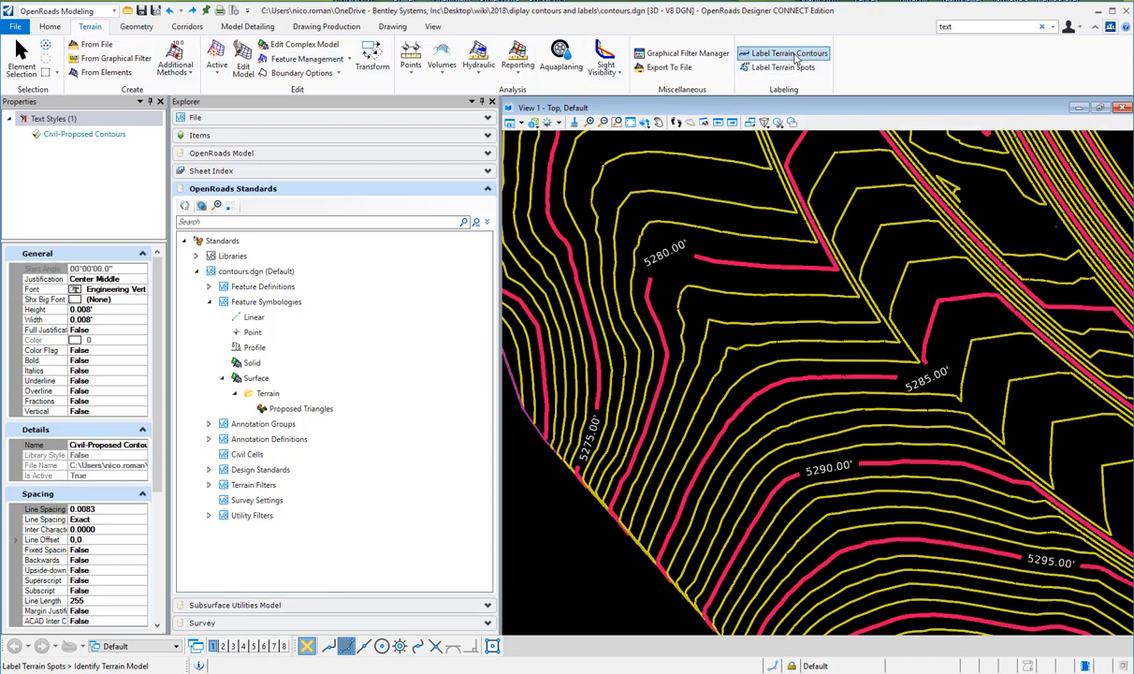
Start Label Terrain Contours with Annotation Mode All Contours and Text Alignment Follow Line
click(788, 53)
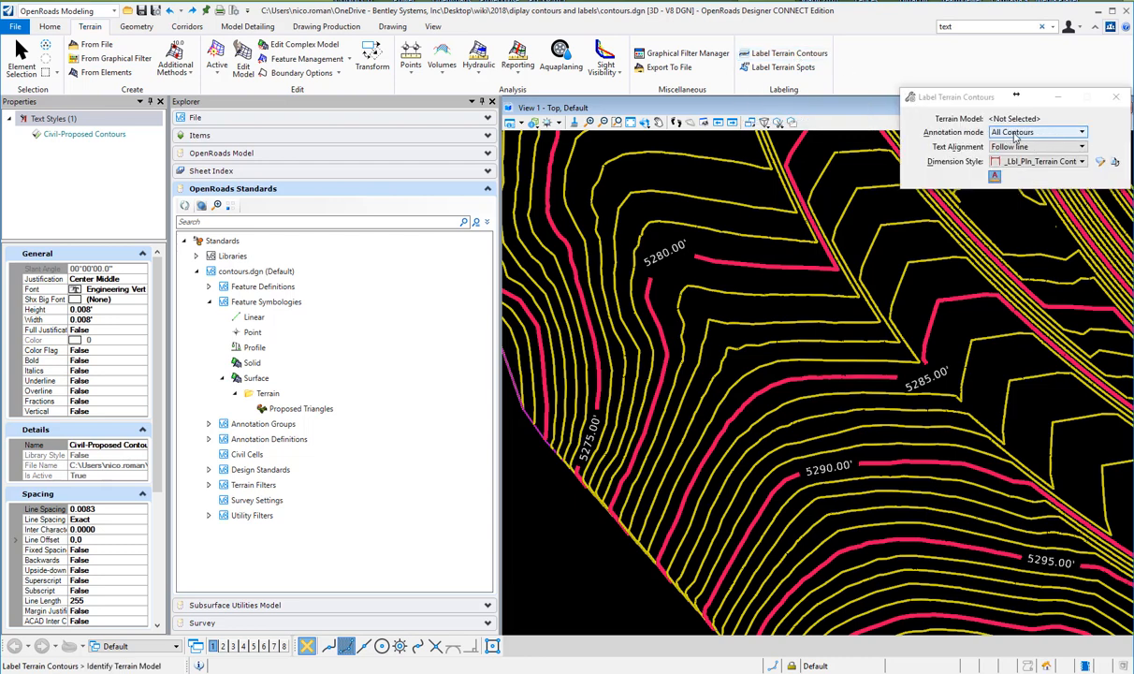
click(1081, 131)
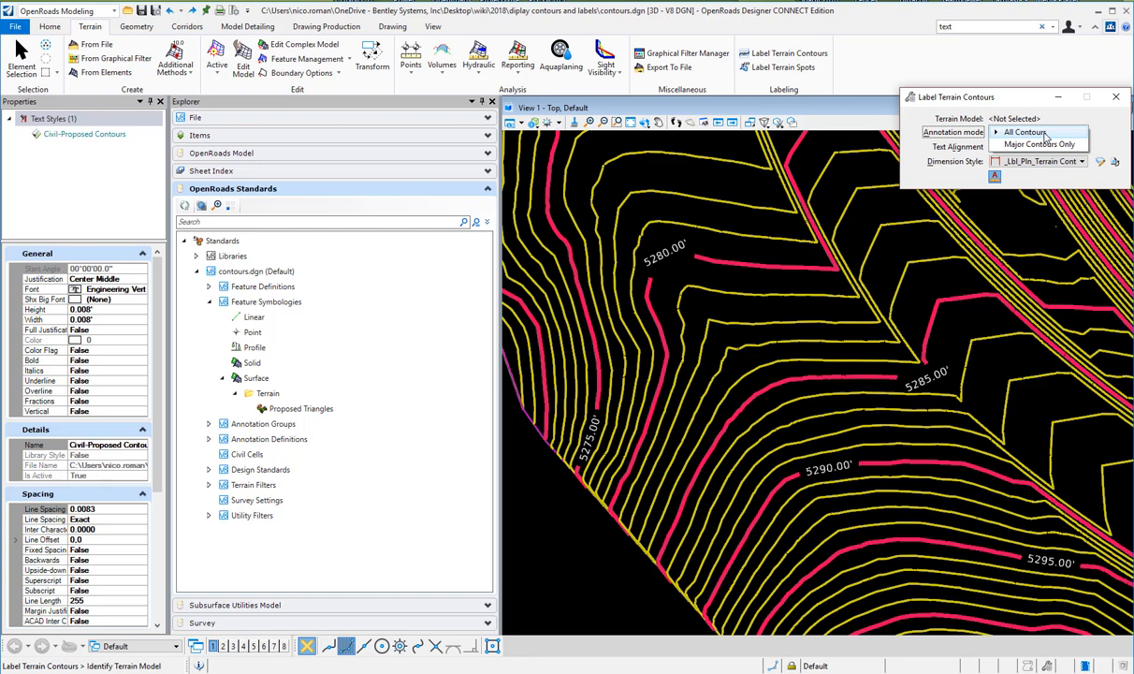
click(1025, 131)
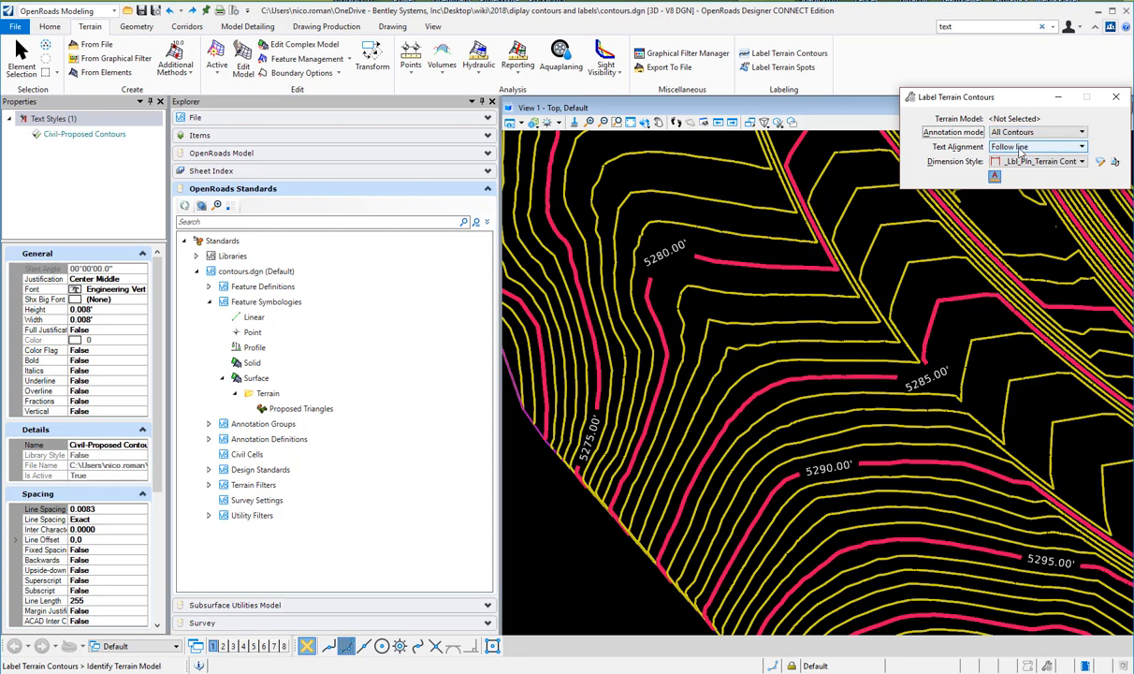
click(1081, 146)
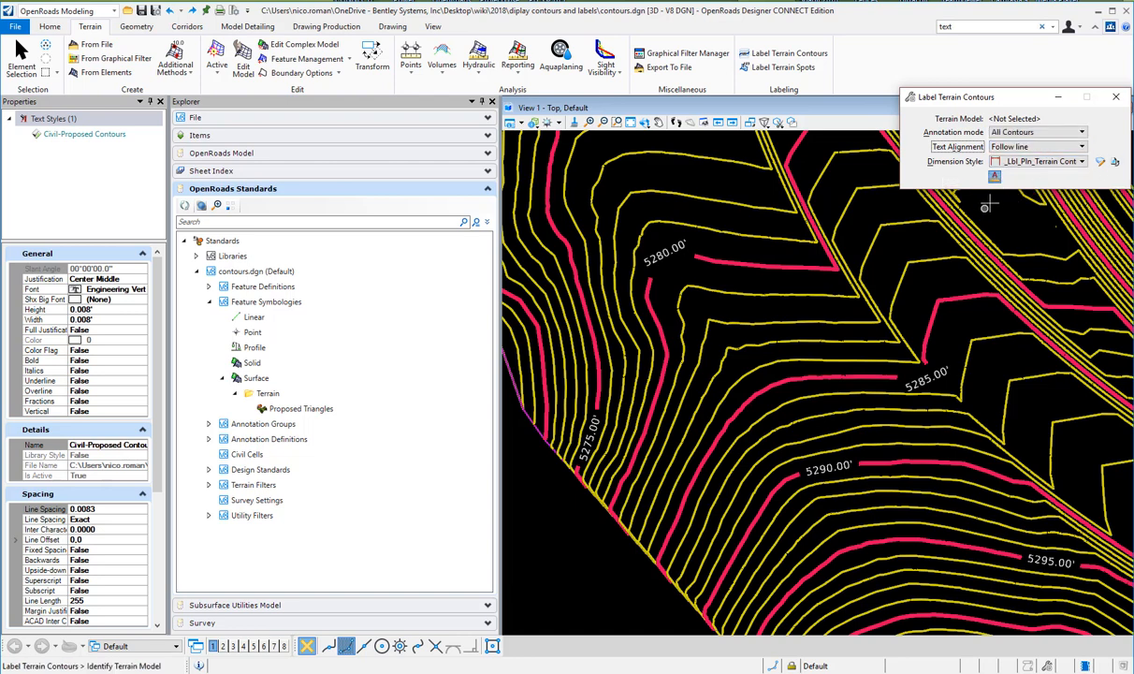
mouse_move(936, 198)
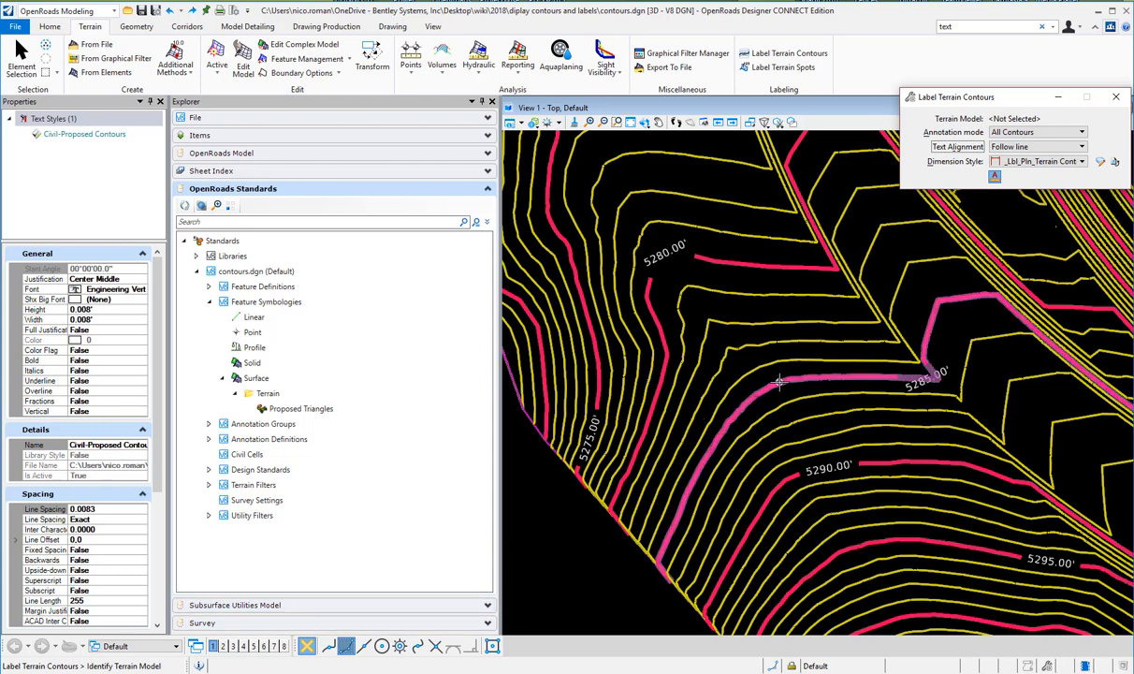
click(778, 378)
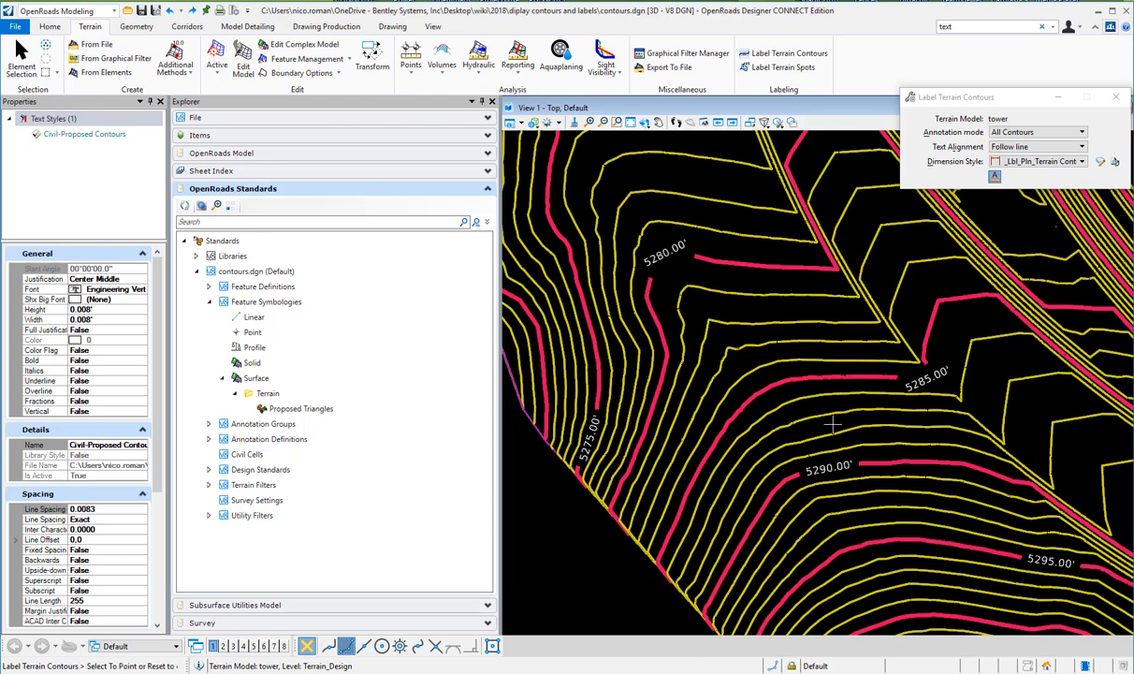
click(764, 355)
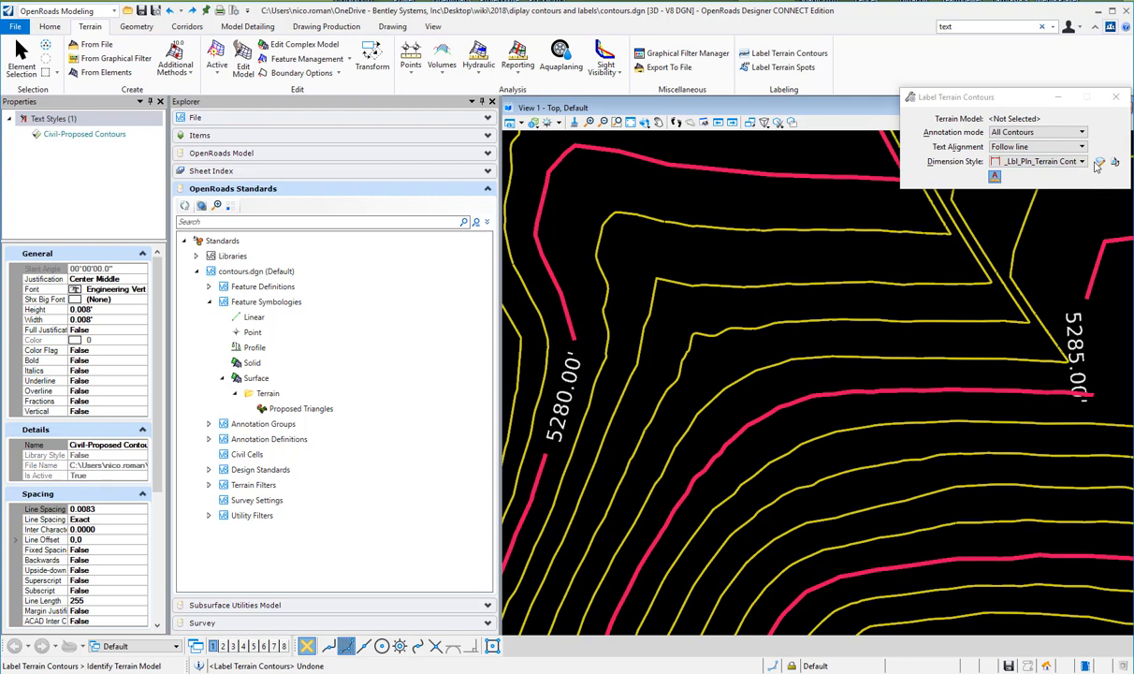
Set the contour elevation dimension style's Primary Units Accuracy to 0 for whole-number labels
click(1100, 161)
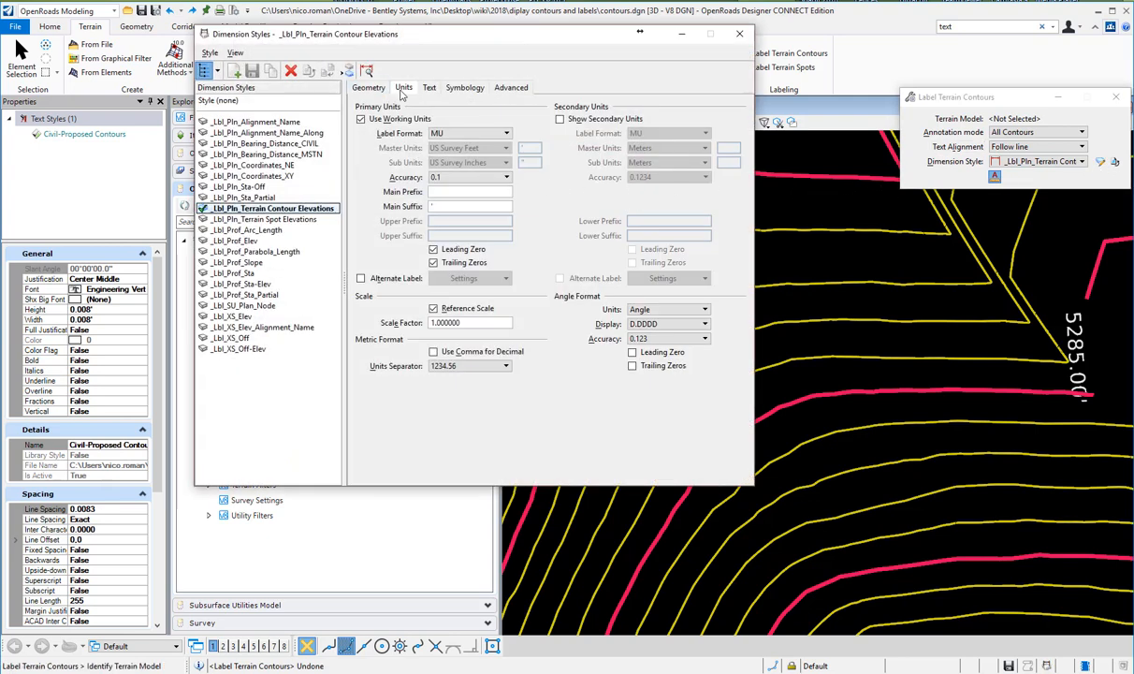
mouse_move(271, 207)
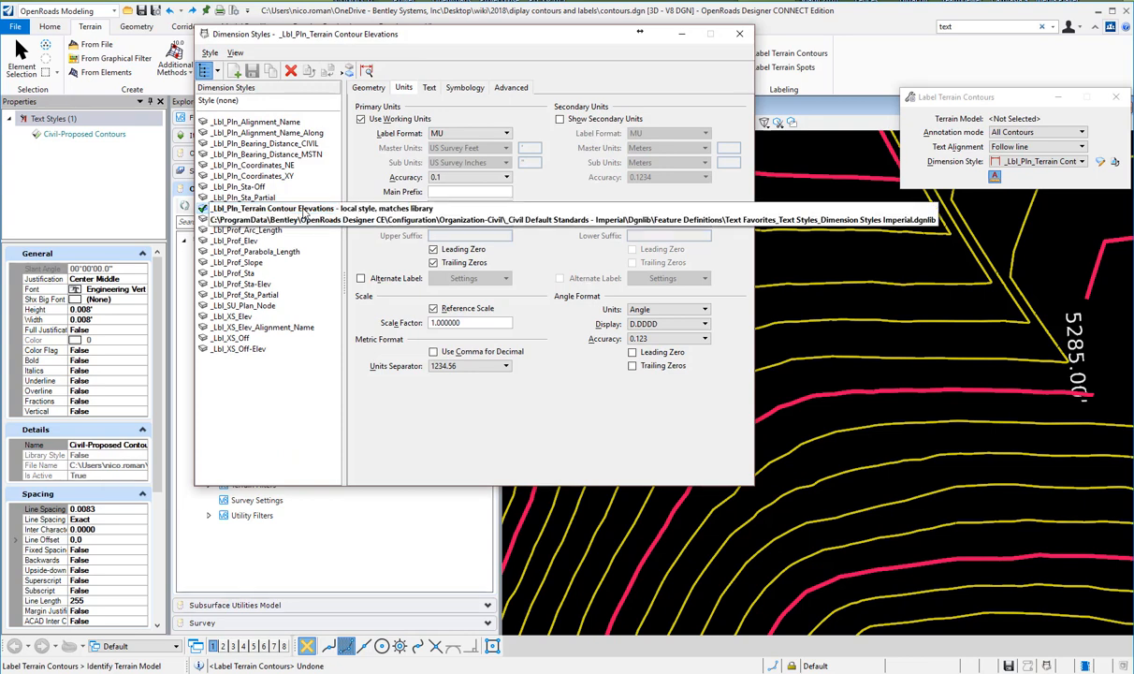
click(505, 176)
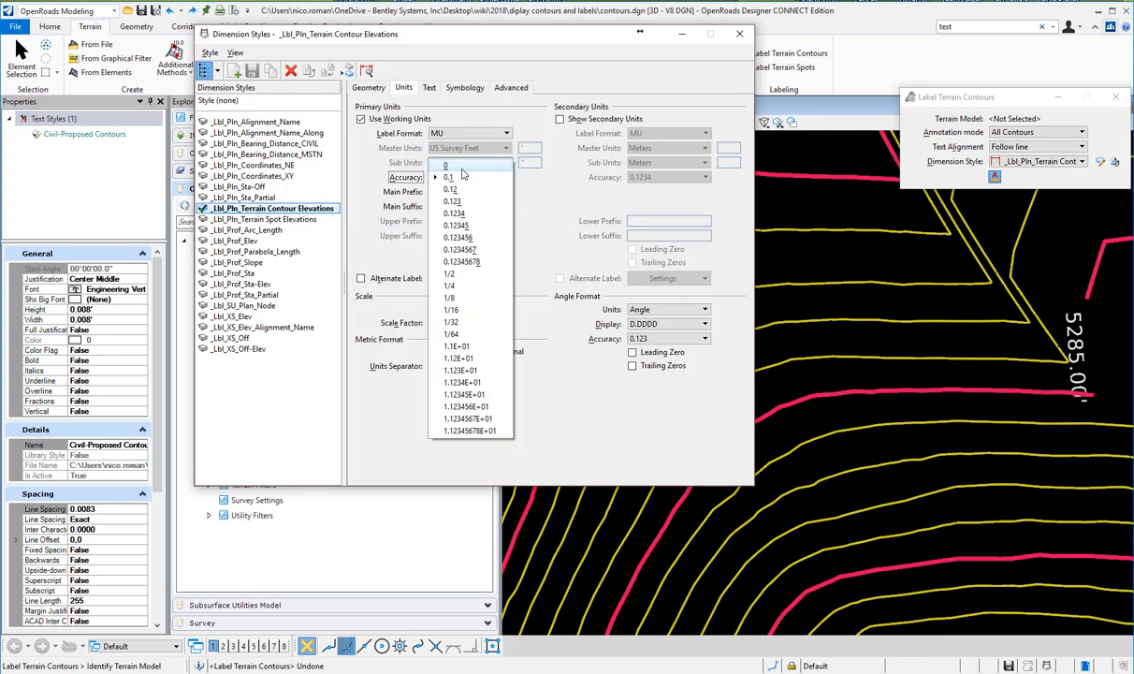
click(470, 161)
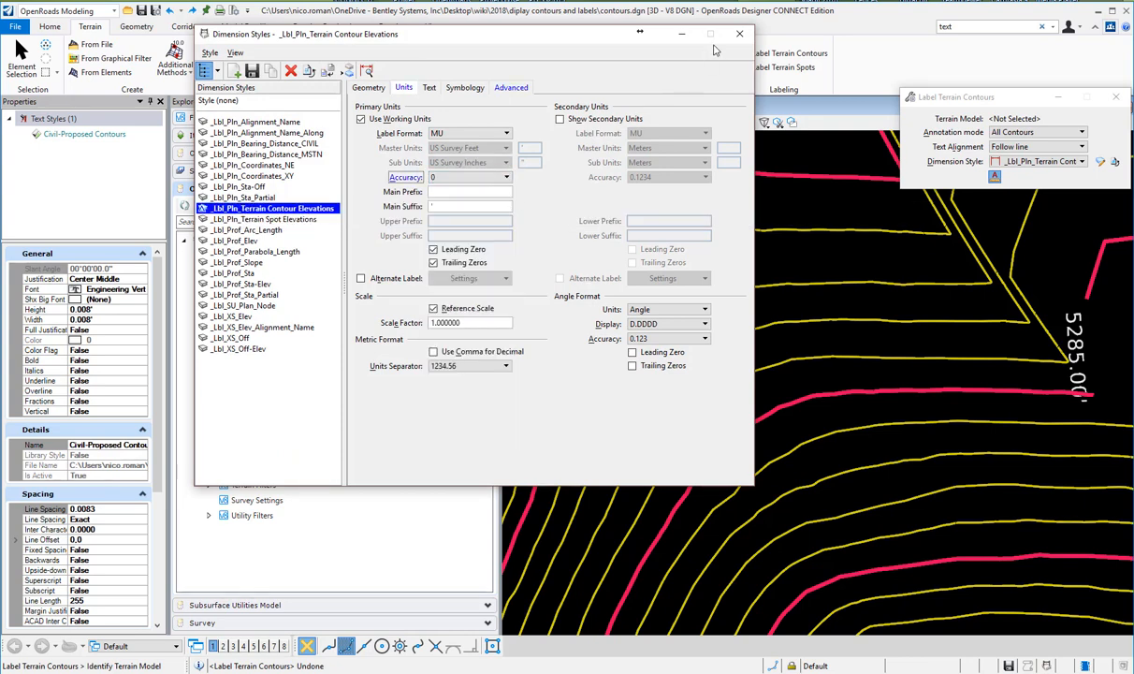
Place whole-number contour labels 5281' through 5286' across the tower terrain's contours
click(739, 34)
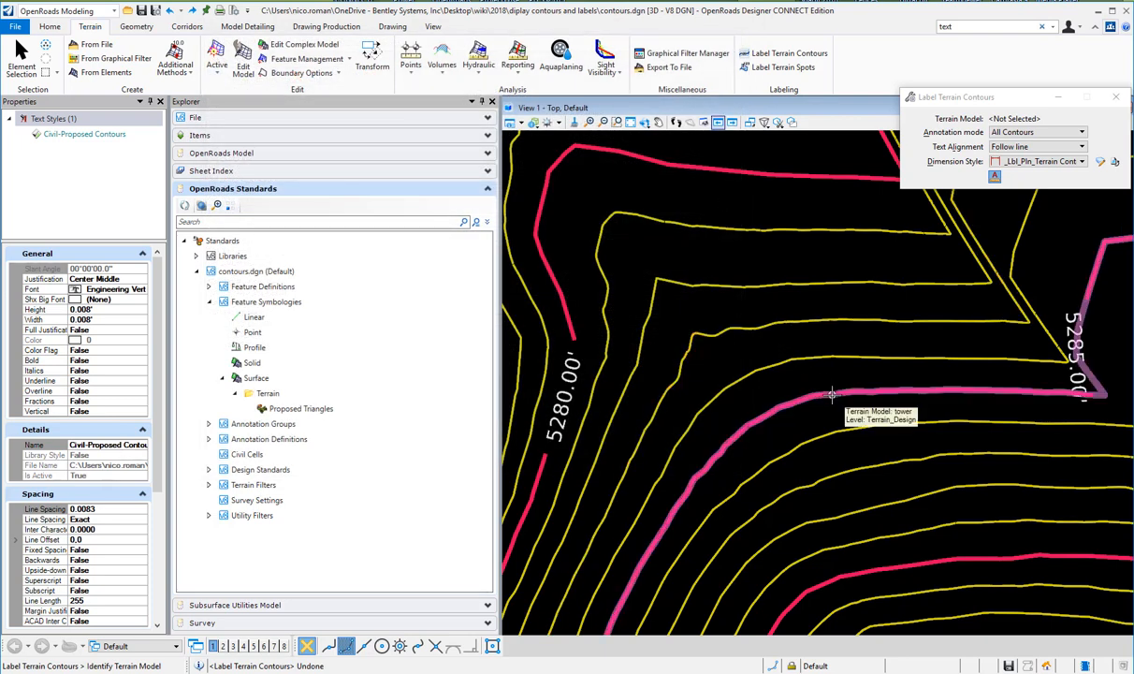
click(831, 393)
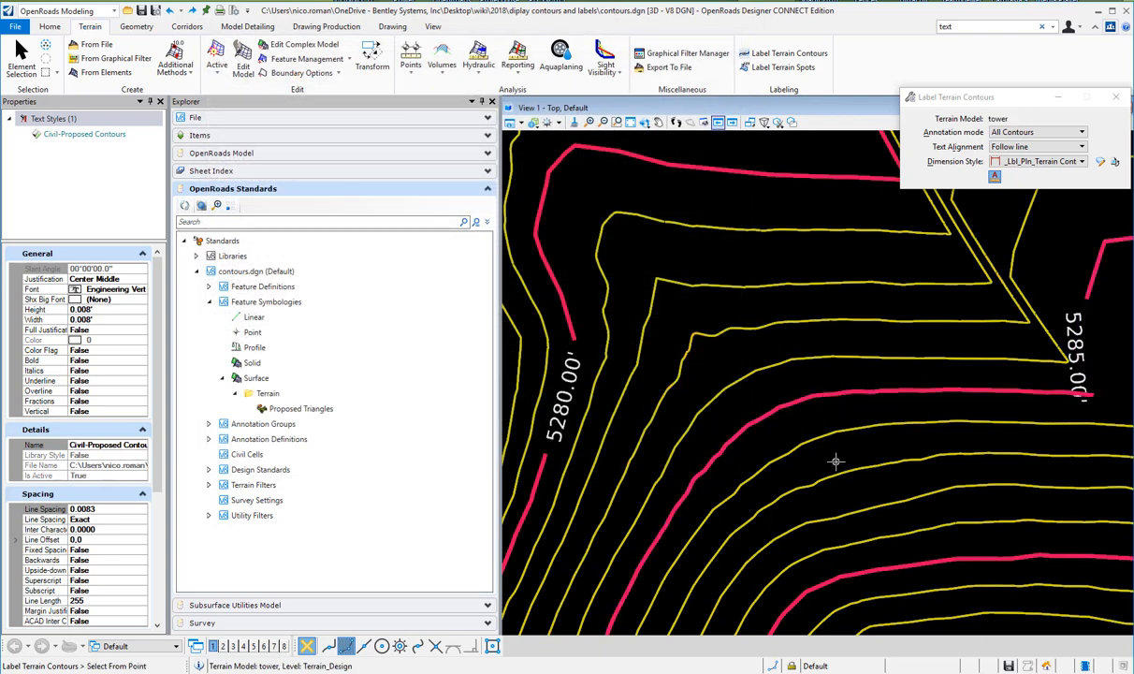
click(834, 460)
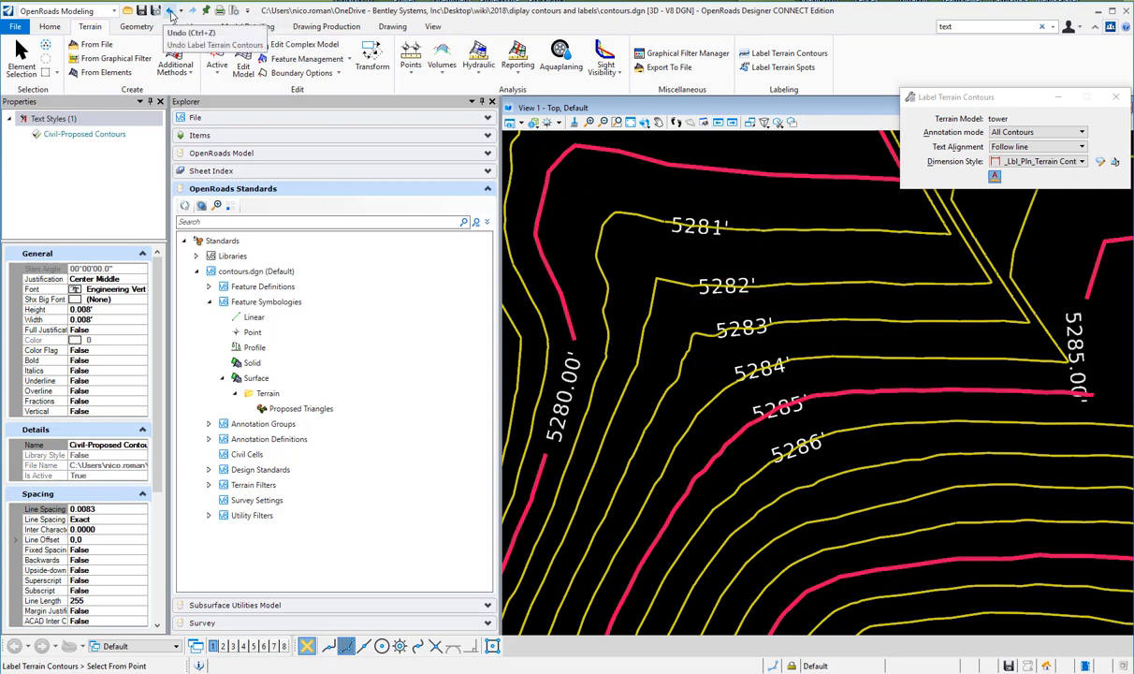
Start Label Terrain Spots on the tower terrain with Accuracy 0.12, placing a 5281.75' spot label
click(789, 67)
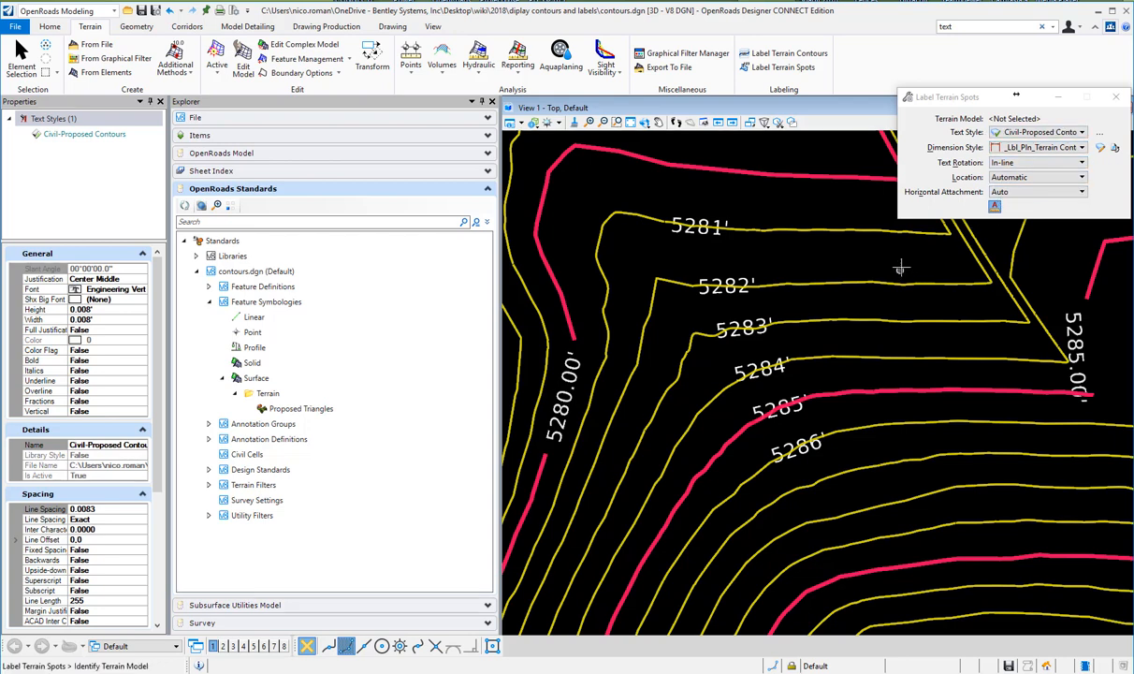
click(902, 365)
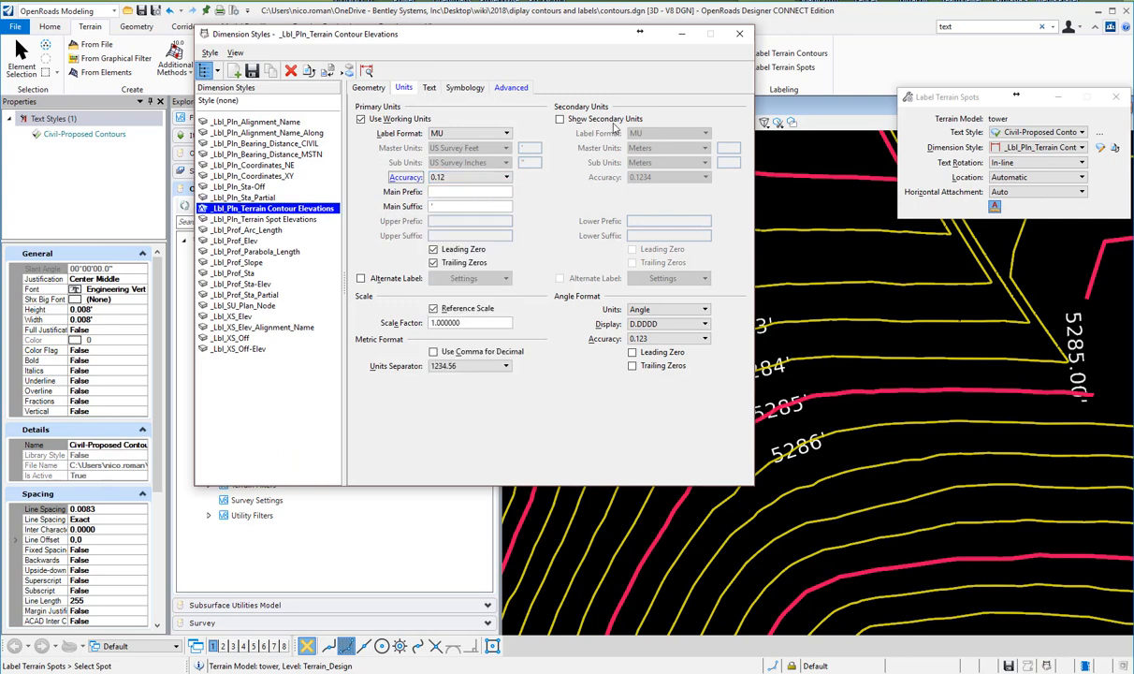
click(739, 34)
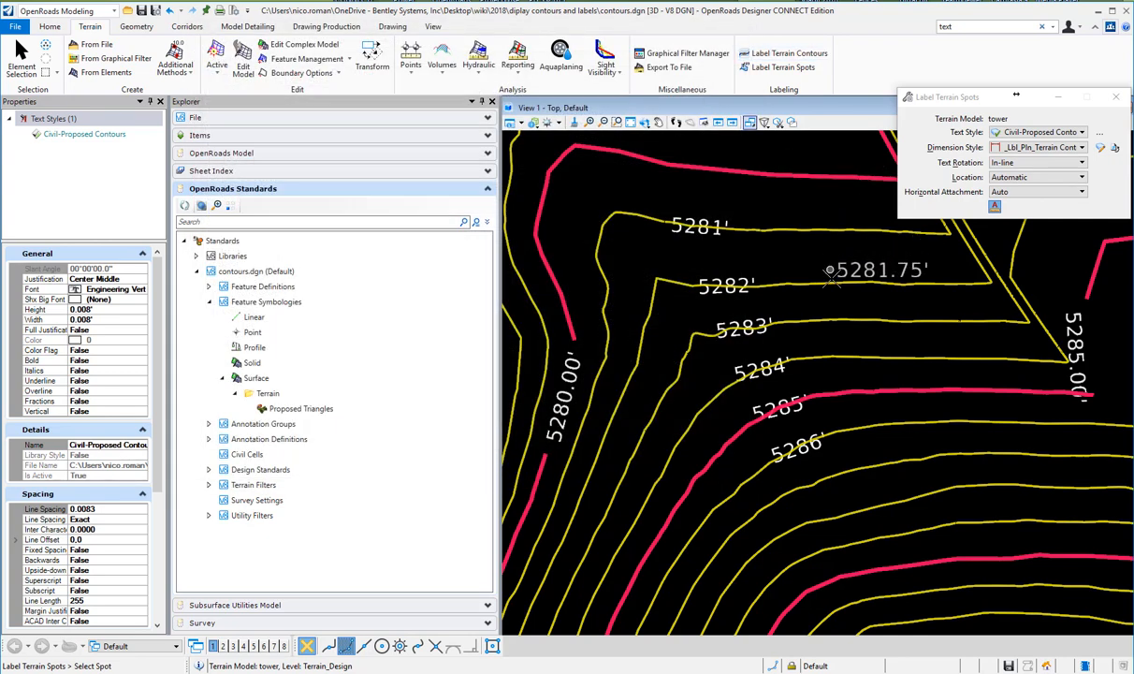
Place further spot elevation labels 5283.56' and 5281.47' among the contours
click(896, 344)
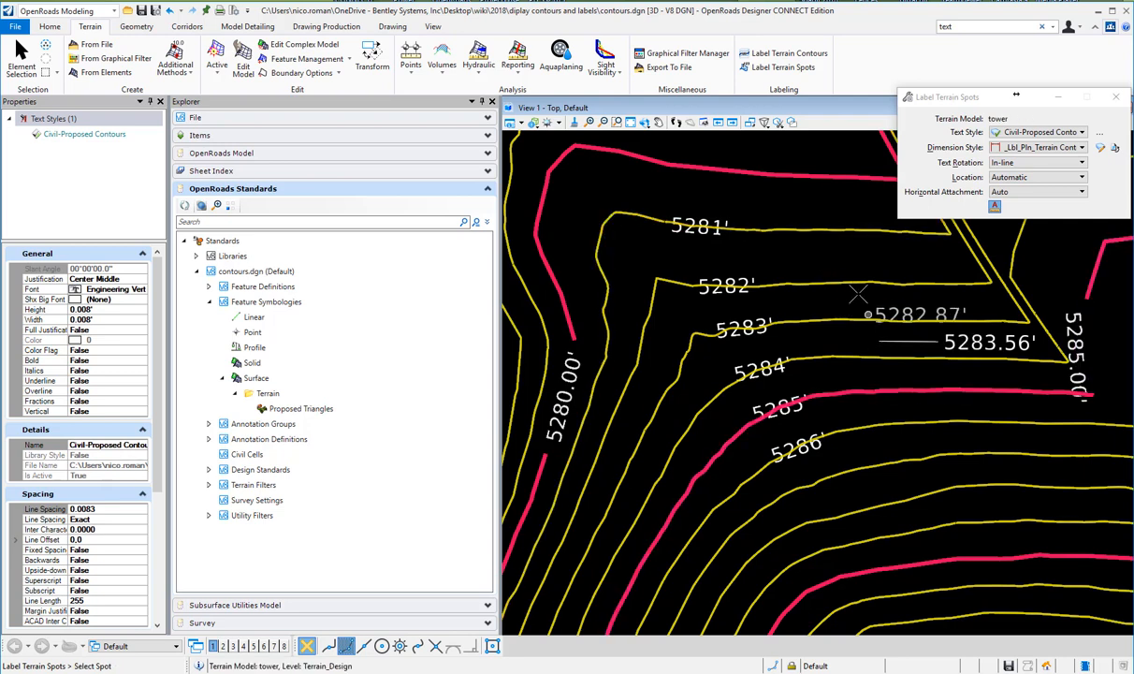
click(764, 255)
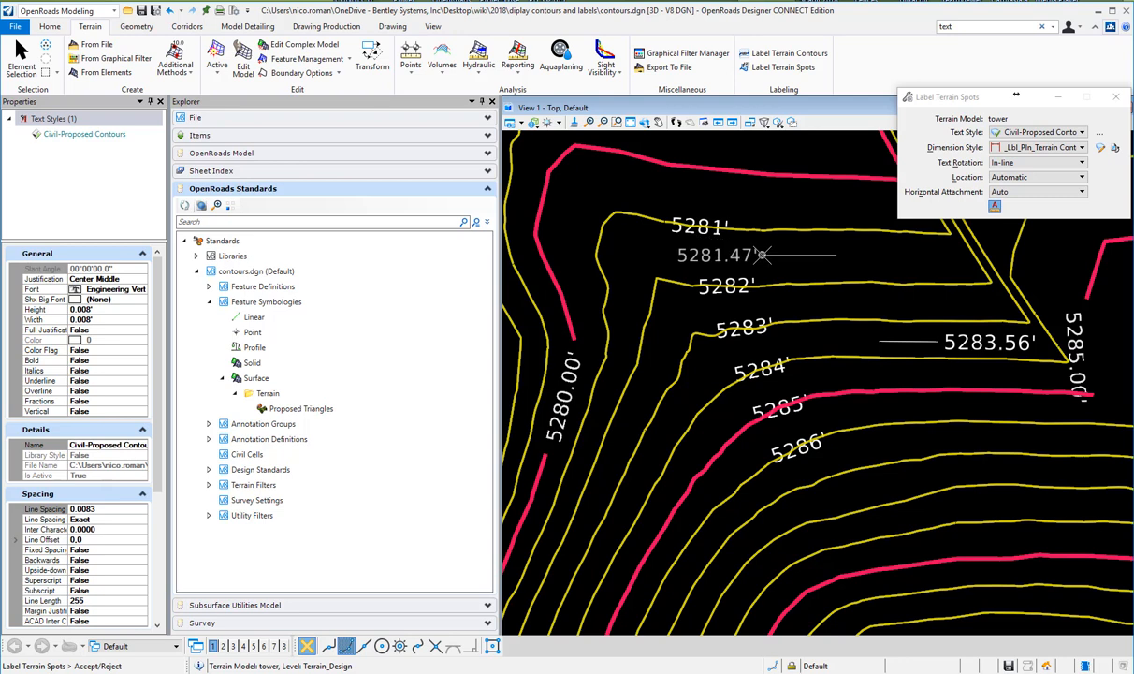